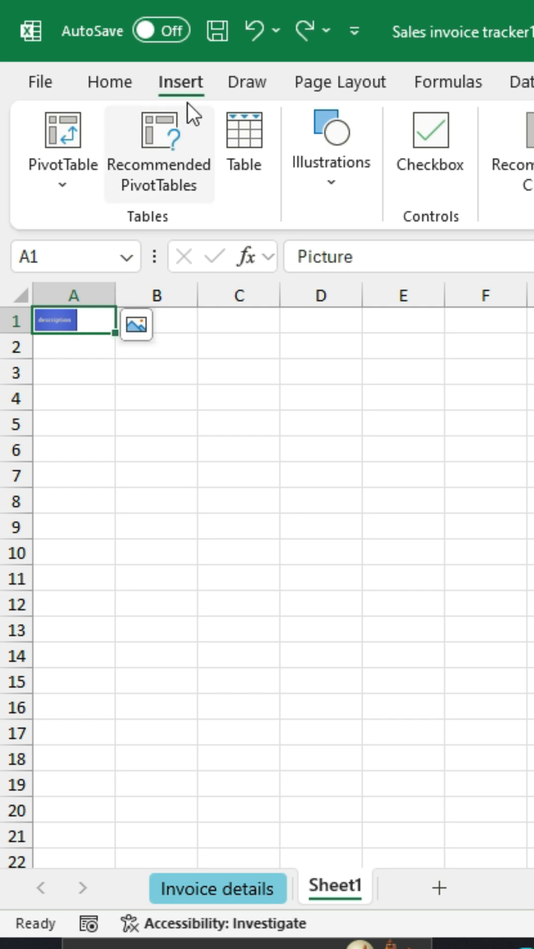
Step: Open Insert > Illustrations > Pictures to reach the Place in Cell option on Sheet1
left_click(331, 163)
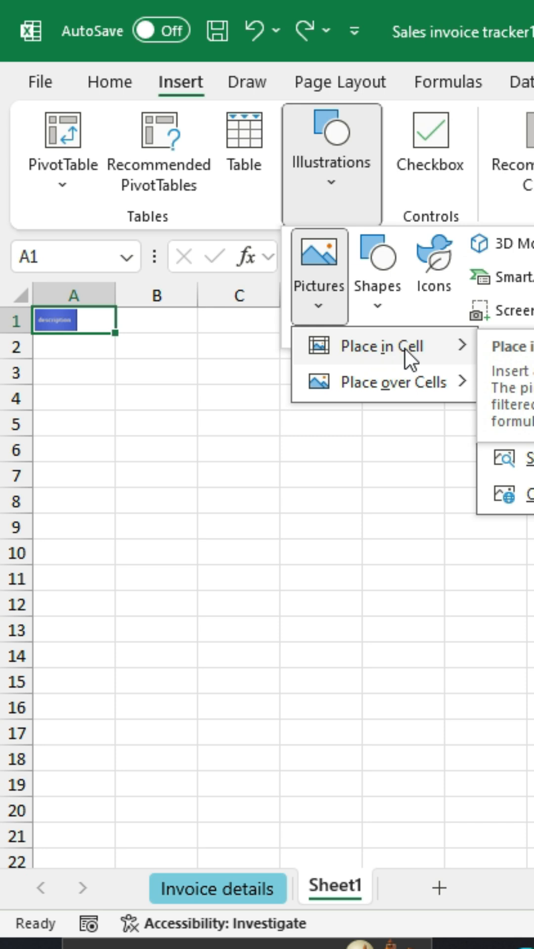
mouse_move(429, 375)
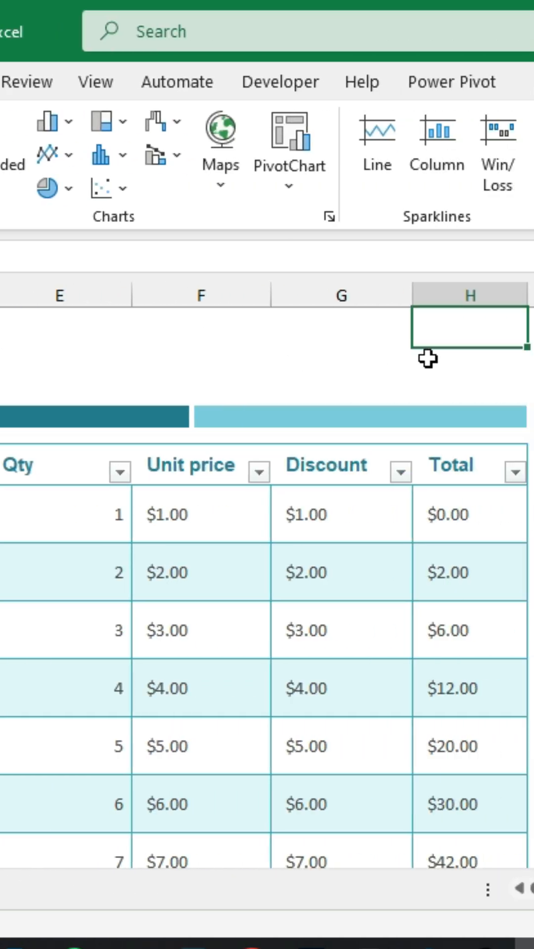
mouse_move(471, 352)
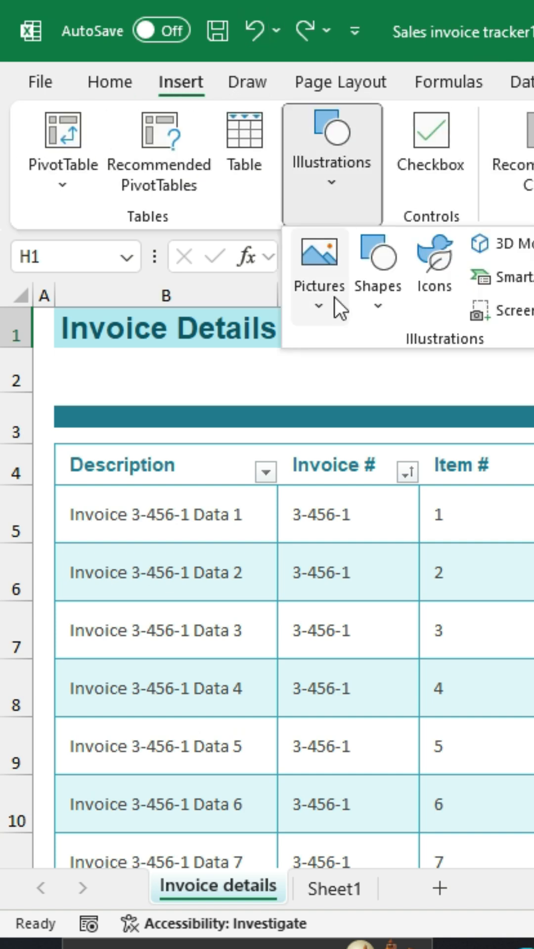
Step: Insert the OfficeExpert logo into cell H1 using Pictures > Place in Cell
left_click(319, 272)
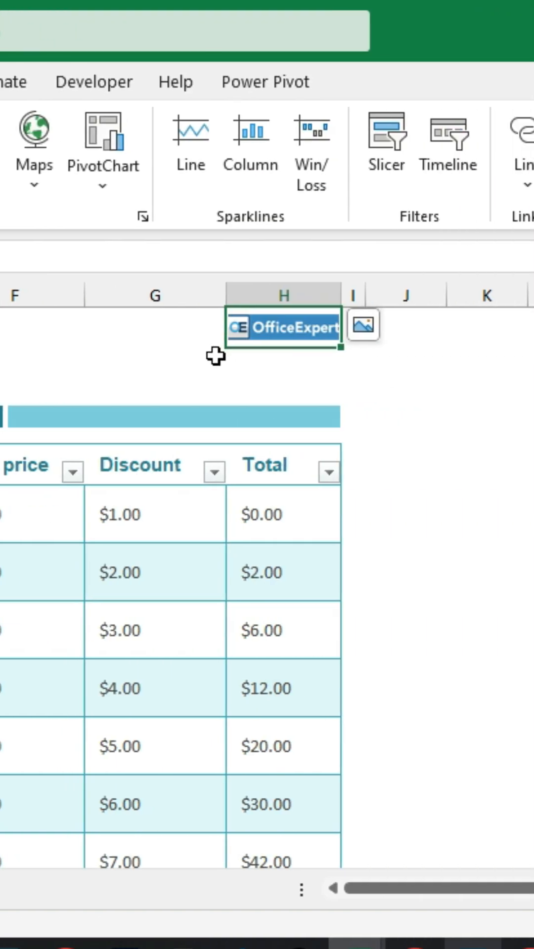
mouse_move(341, 301)
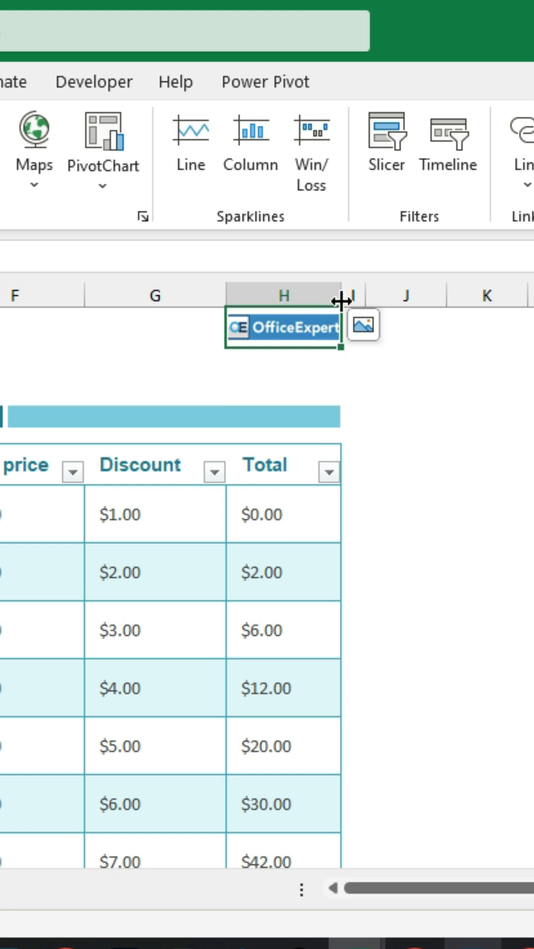
Step: Drag column H's right border wider so the OfficeExpert logo in H1 enlarges
left_click_drag(339, 296, 414, 296)
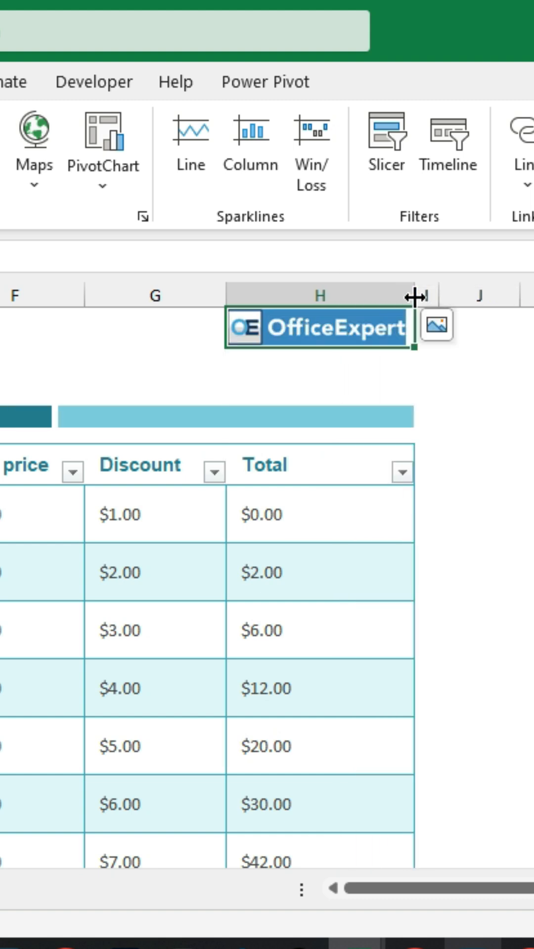
mouse_move(396, 389)
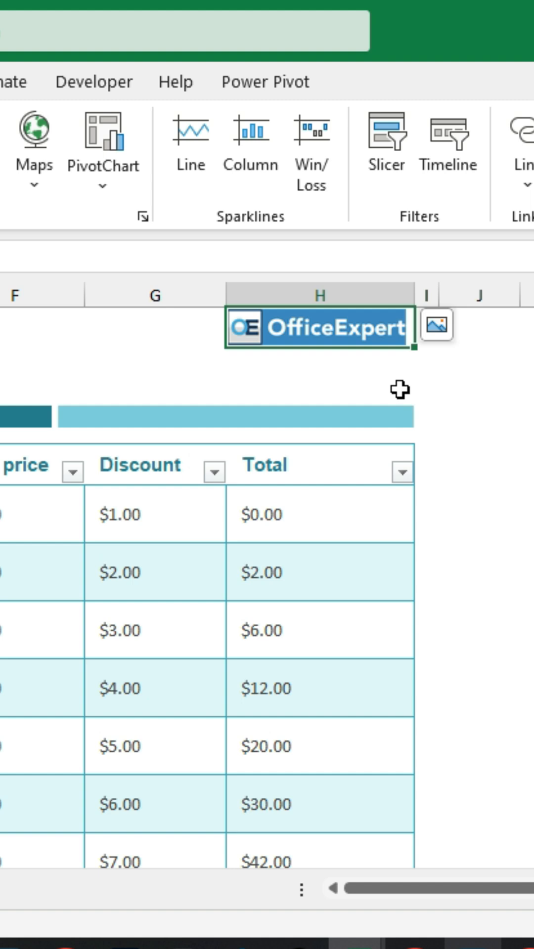